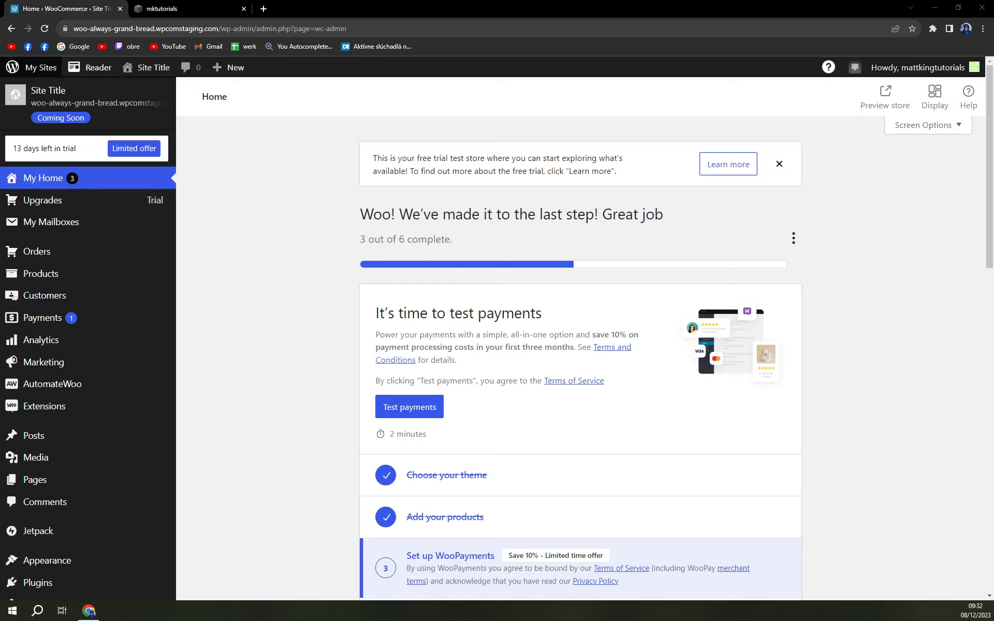
{"action": "mouse_move", "coordinate": [40, 273]}
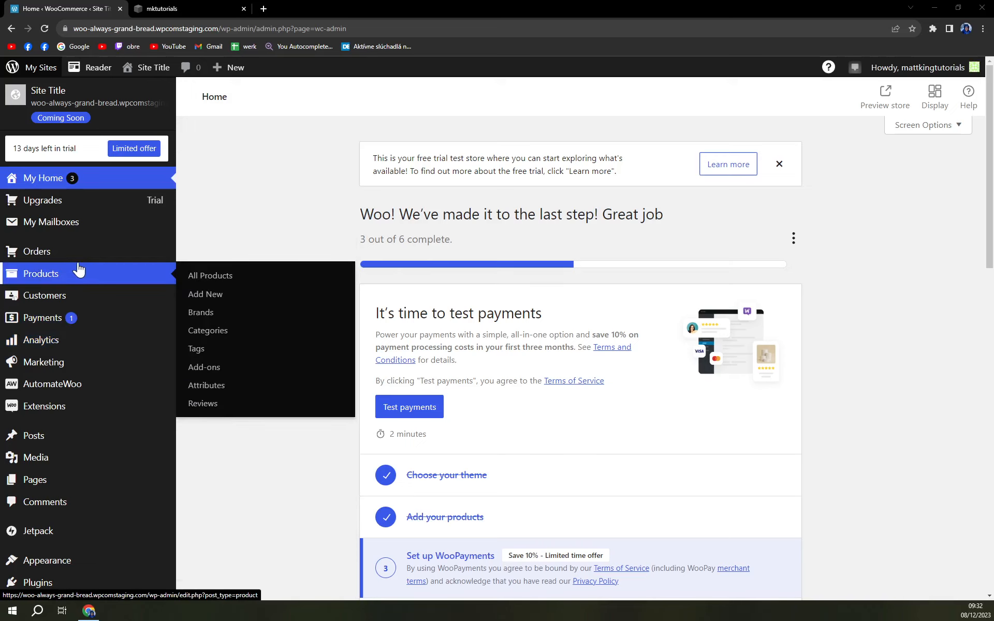
{"action": "mouse_move", "coordinate": [36, 251]}
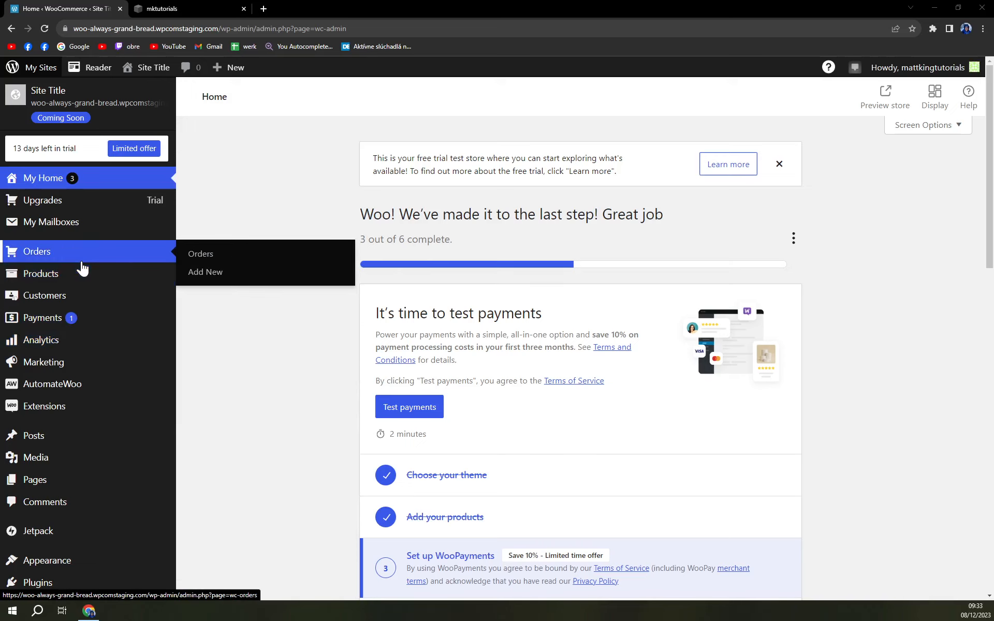
{"action": "mouse_move", "coordinate": [40, 274]}
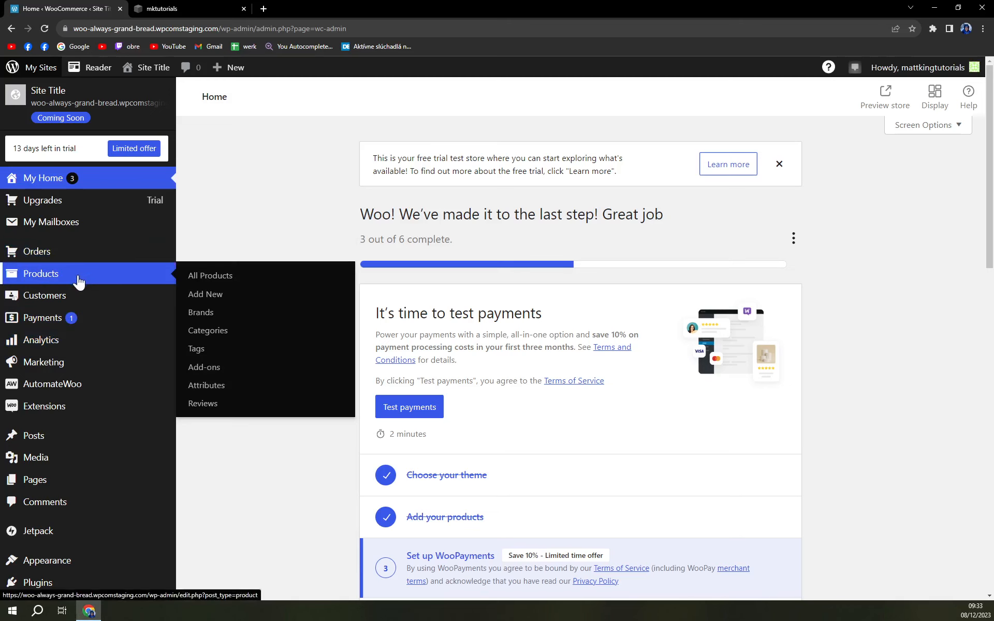
- Show the All Products list with the five store products
{"action": "left_click", "coordinate": [210, 275]}
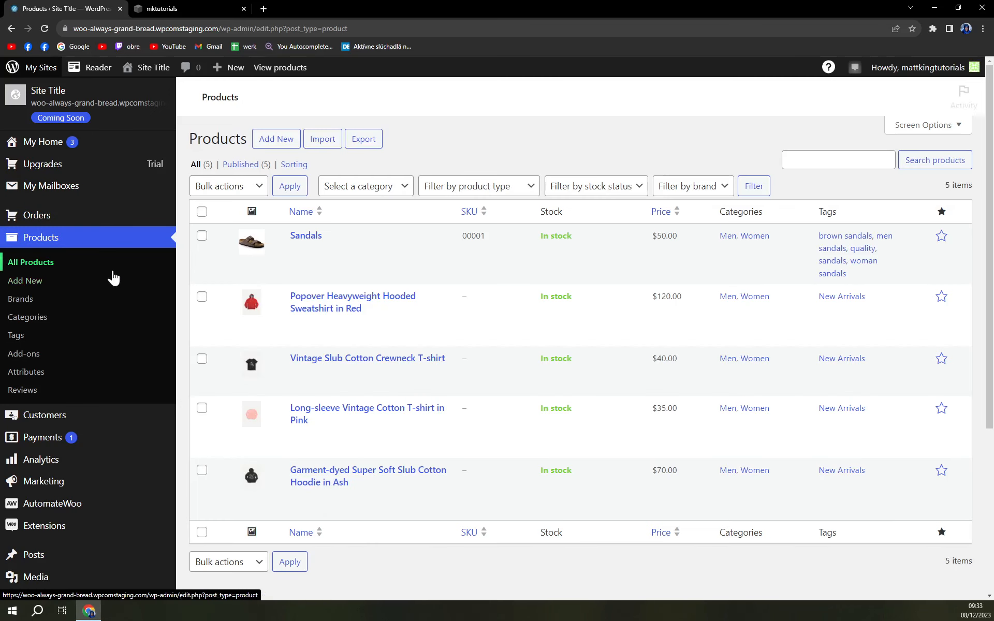
{"action": "mouse_move", "coordinate": [306, 235]}
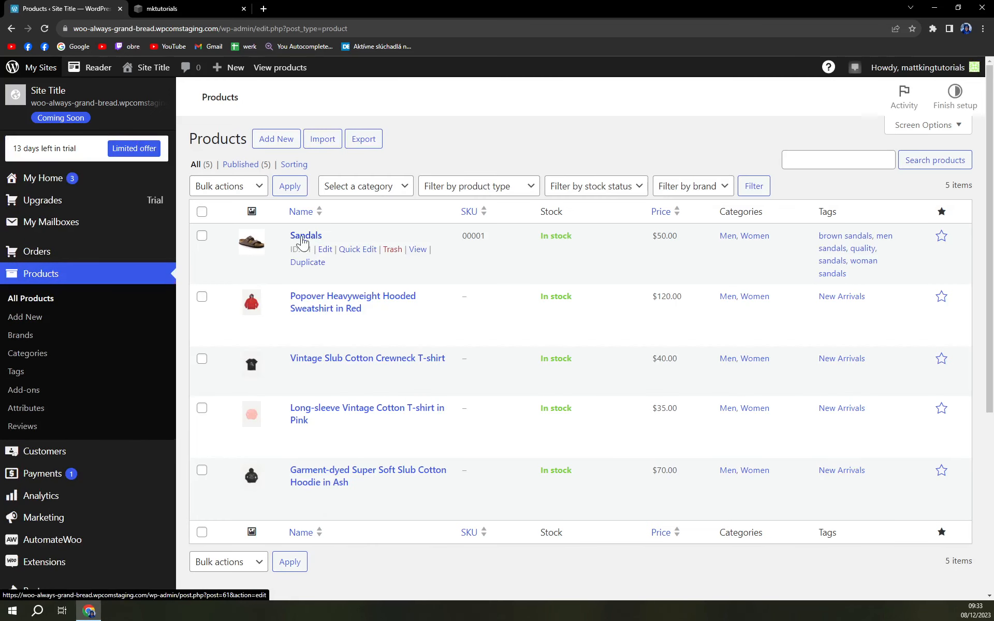
{"action": "mouse_move", "coordinate": [363, 299]}
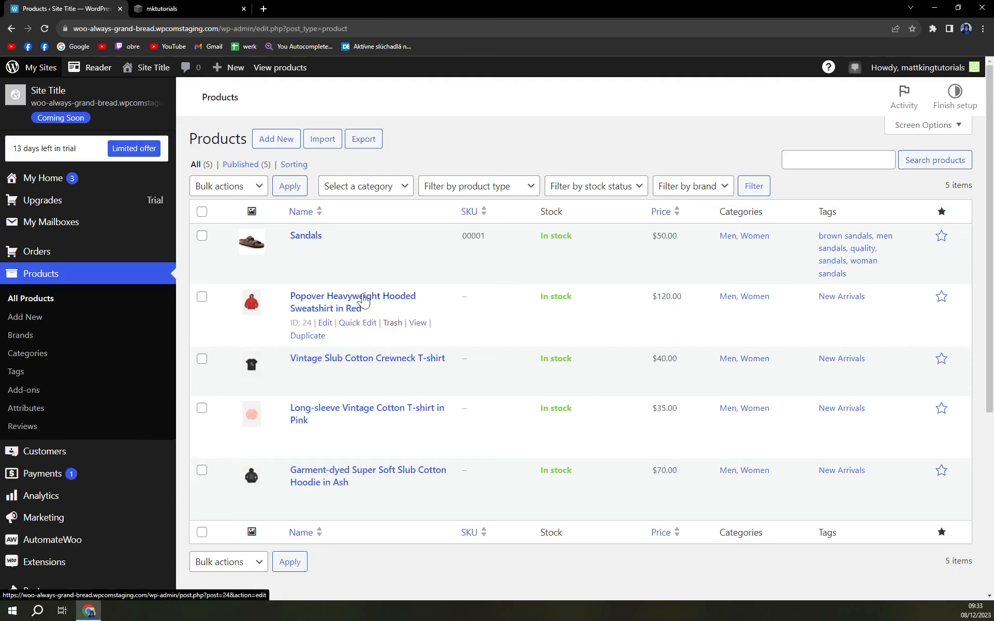
- Open Sandals for editing and add New Arrivals from the most-used product tags
{"action": "left_click", "coordinate": [305, 235]}
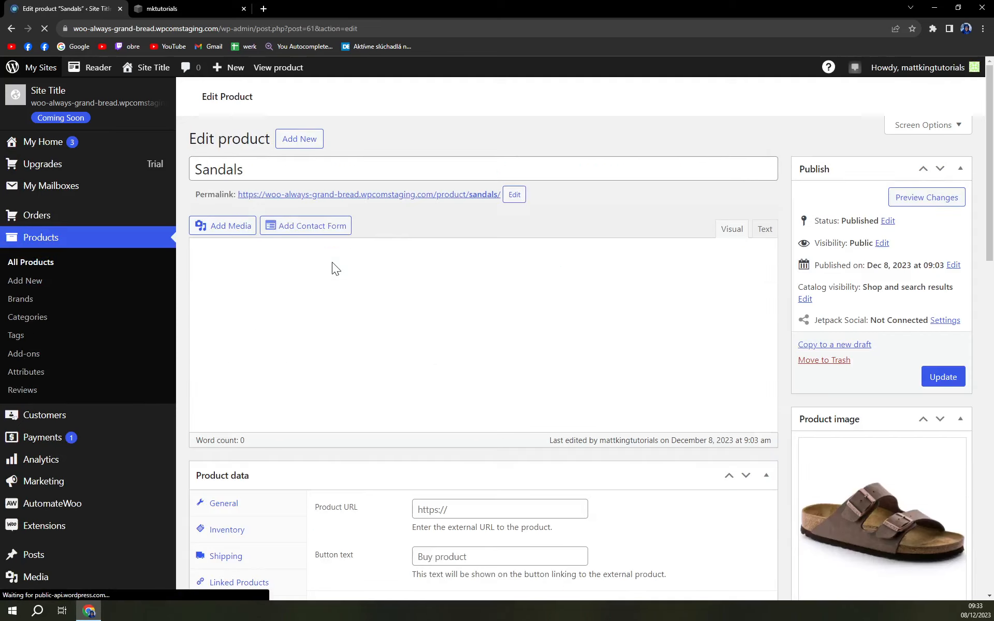
{"action": "scroll", "scroll_direction": "down", "scroll_amount": 3}
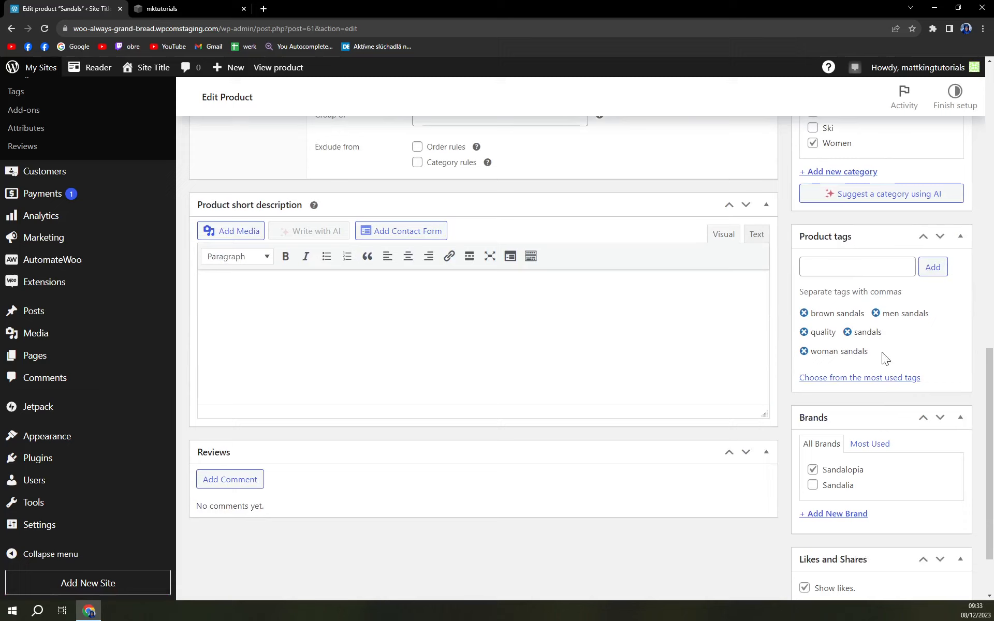
{"action": "left_click", "coordinate": [856, 267]}
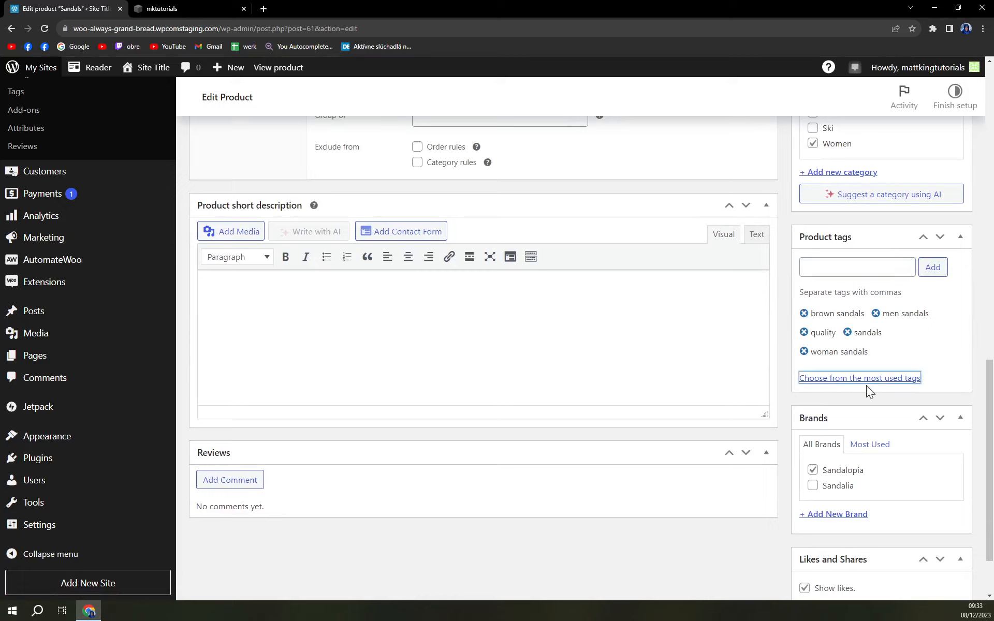
{"action": "left_click", "coordinate": [860, 378]}
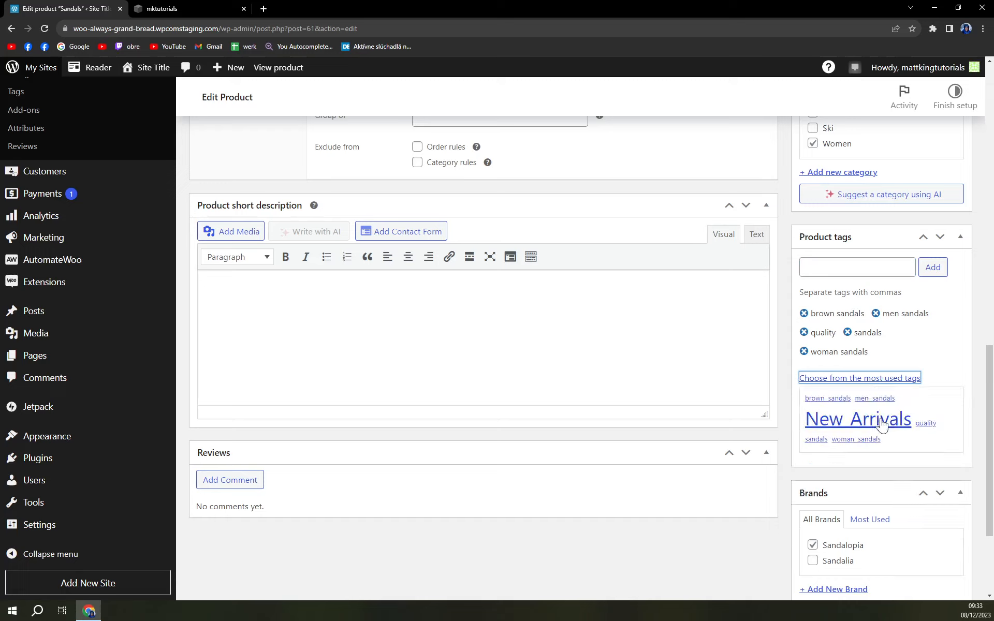
{"action": "left_click", "coordinate": [858, 420]}
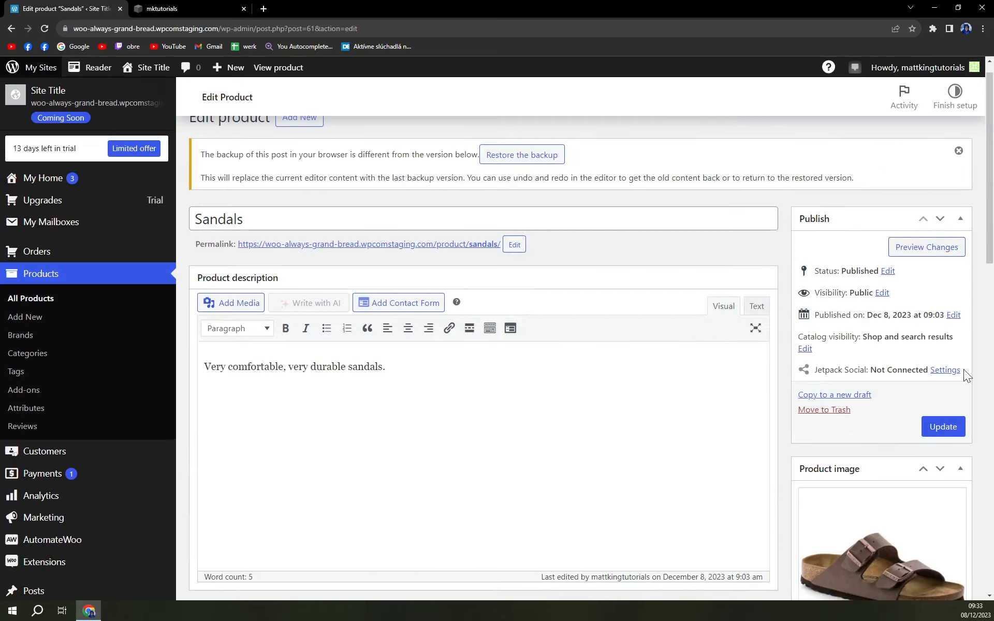
- Update the Sandals product so the 'product updated' confirmation appears
{"action": "left_click", "coordinate": [942, 427]}
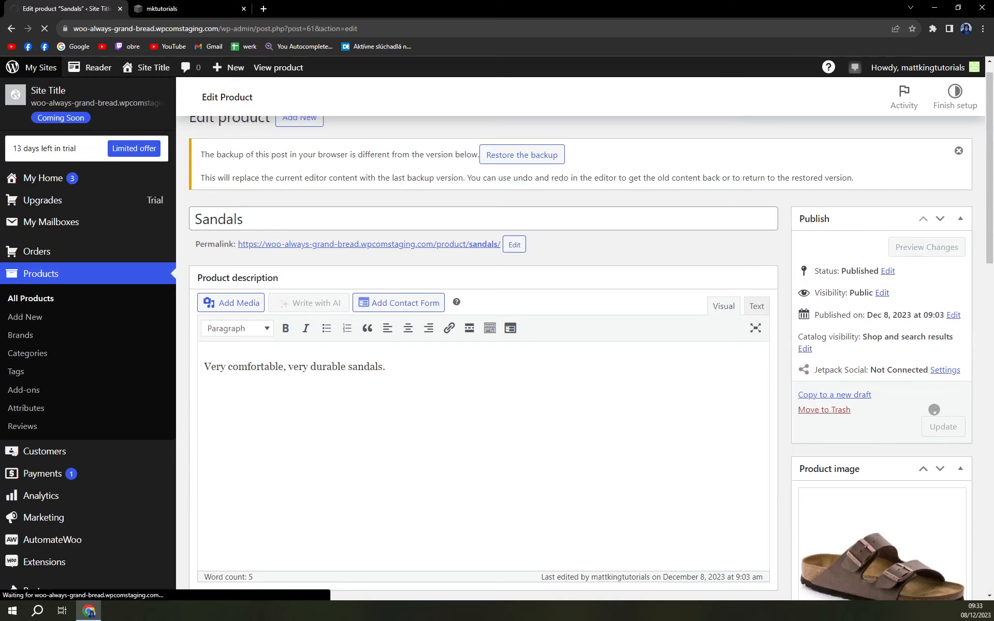
{"action": "left_click", "coordinate": [943, 426]}
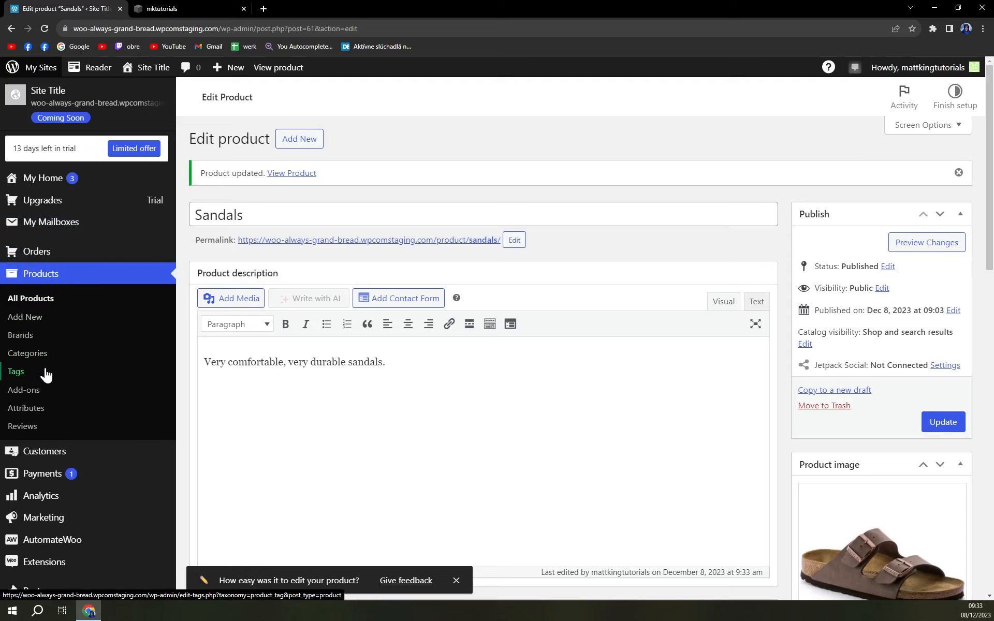
{"action": "left_click", "coordinate": [16, 371]}
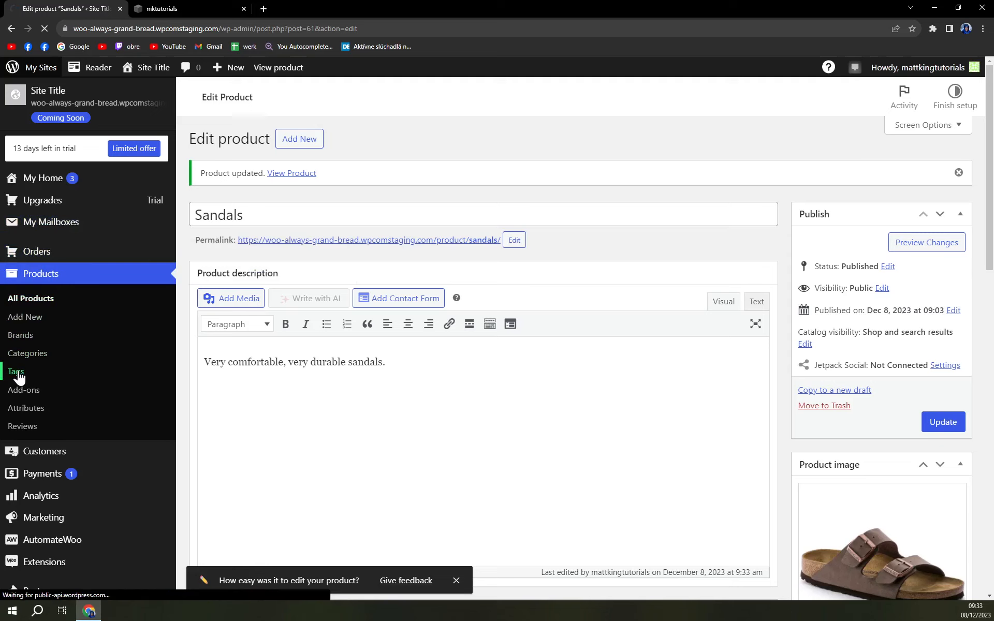
- Load the Product tags page listing six tags and focus the Name field
{"action": "left_click", "coordinate": [15, 372]}
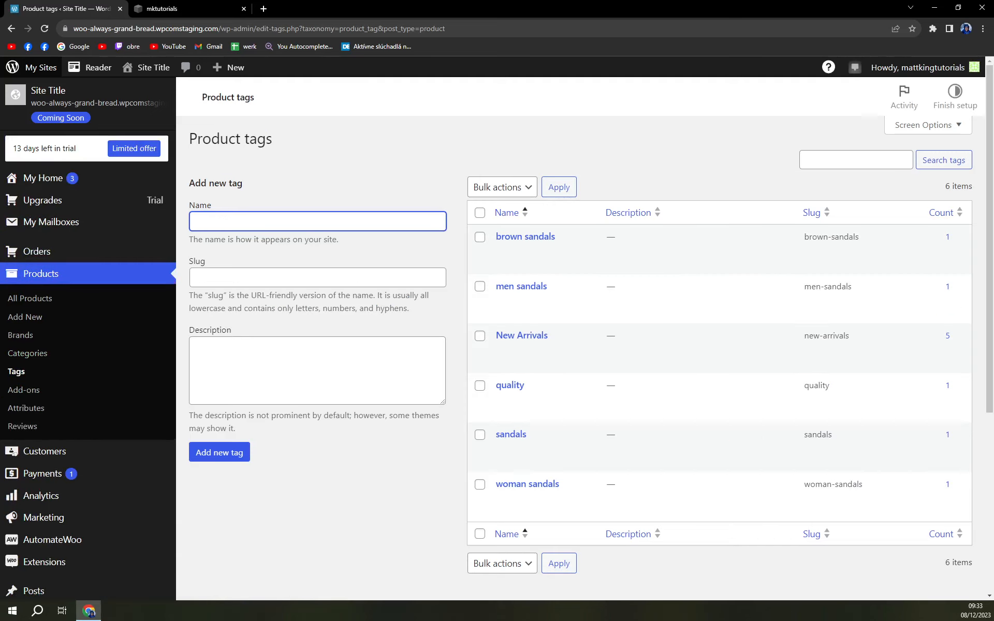
{"action": "left_click", "coordinate": [317, 221]}
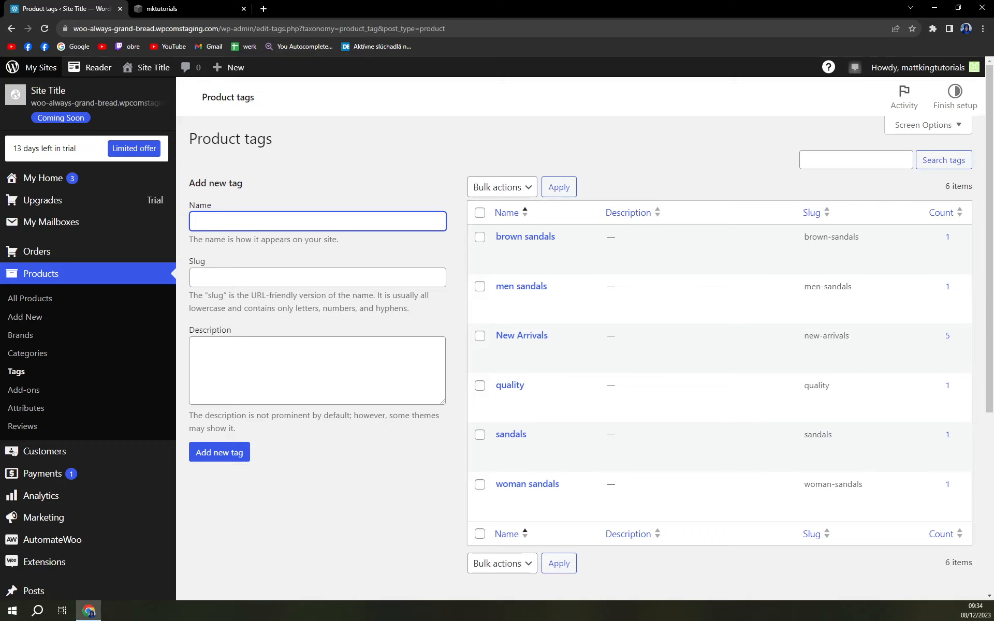
{"action": "left_click", "coordinate": [316, 221]}
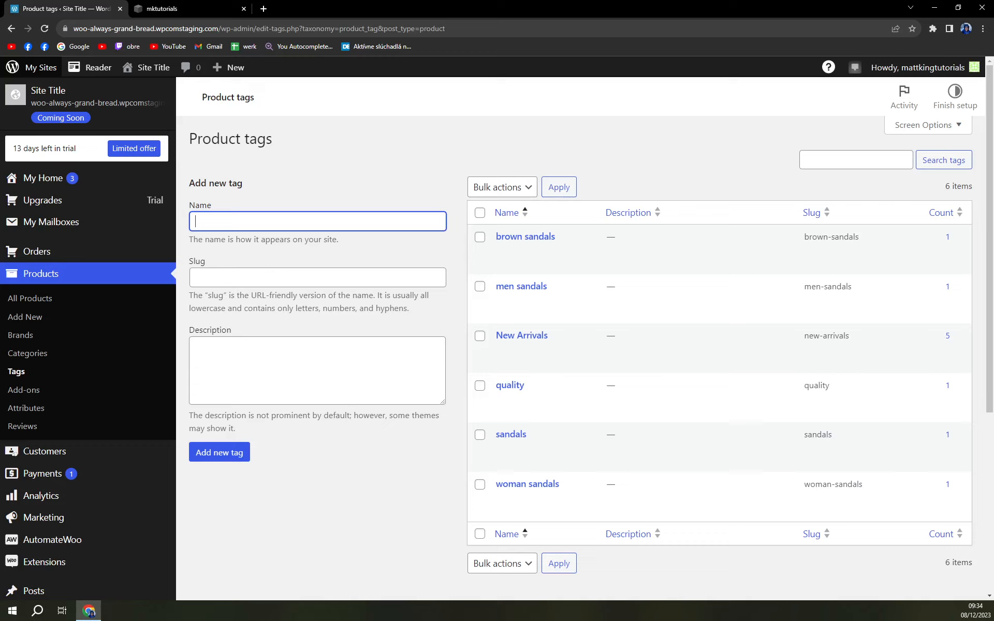
- Add a product tag named 'Movement', discarding the started description
{"action": "type", "text": "Movemen"}
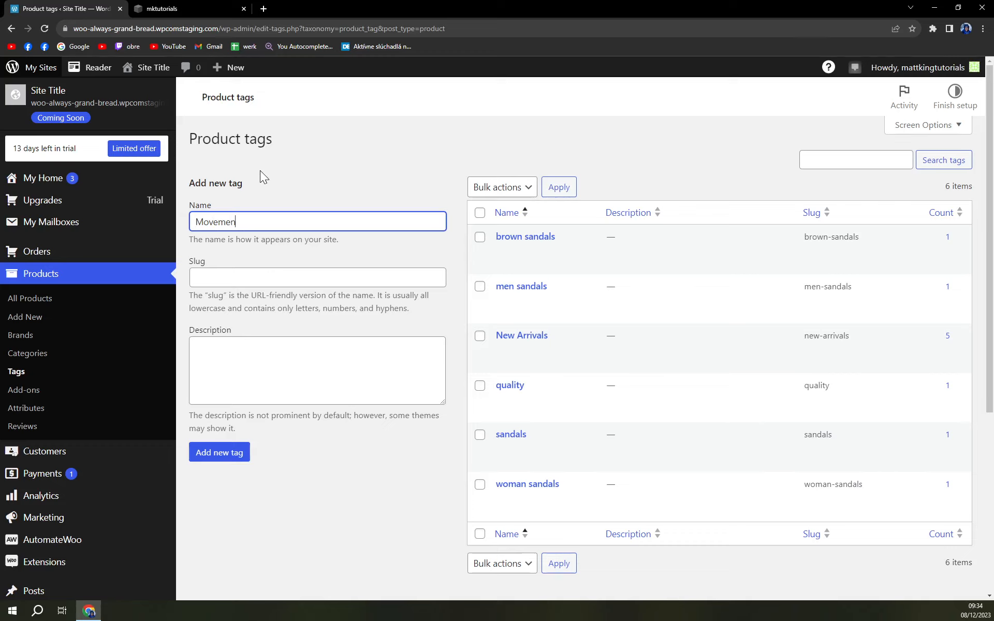
{"action": "type", "text": "t"}
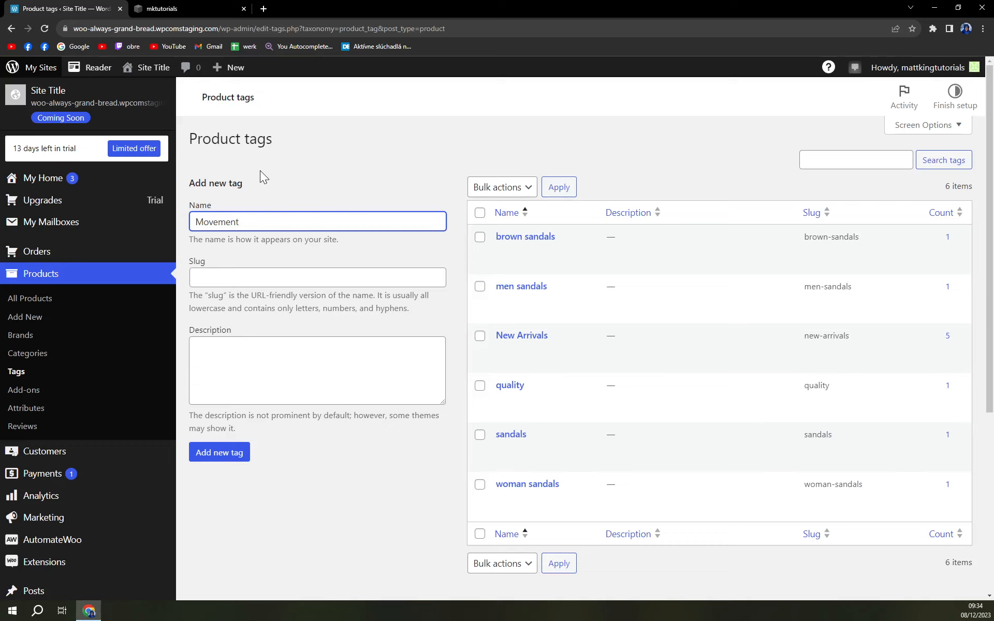
{"action": "left_click", "coordinate": [317, 371]}
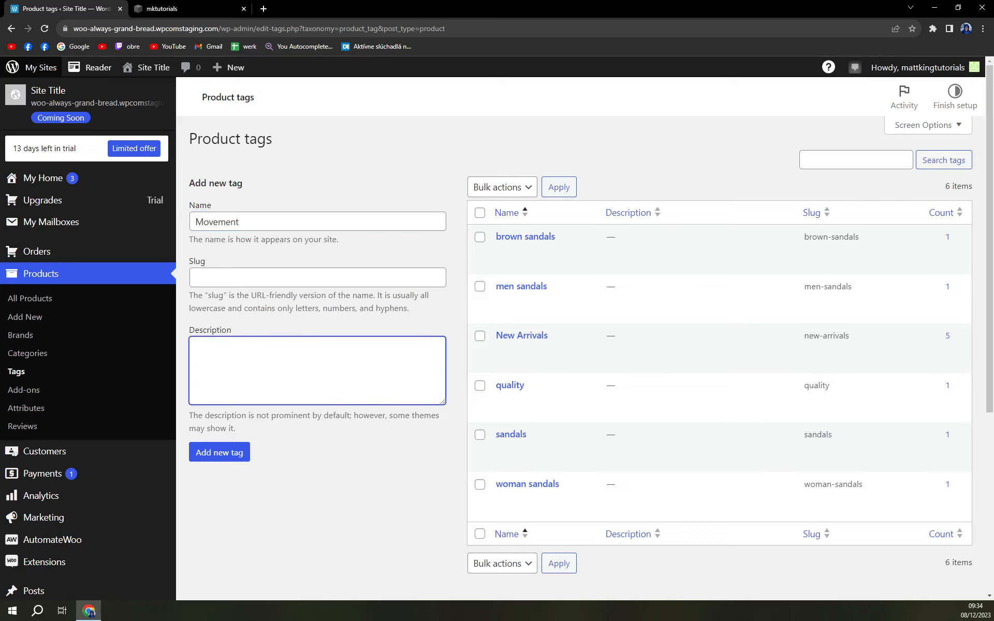
{"action": "type", "text": "Very"}
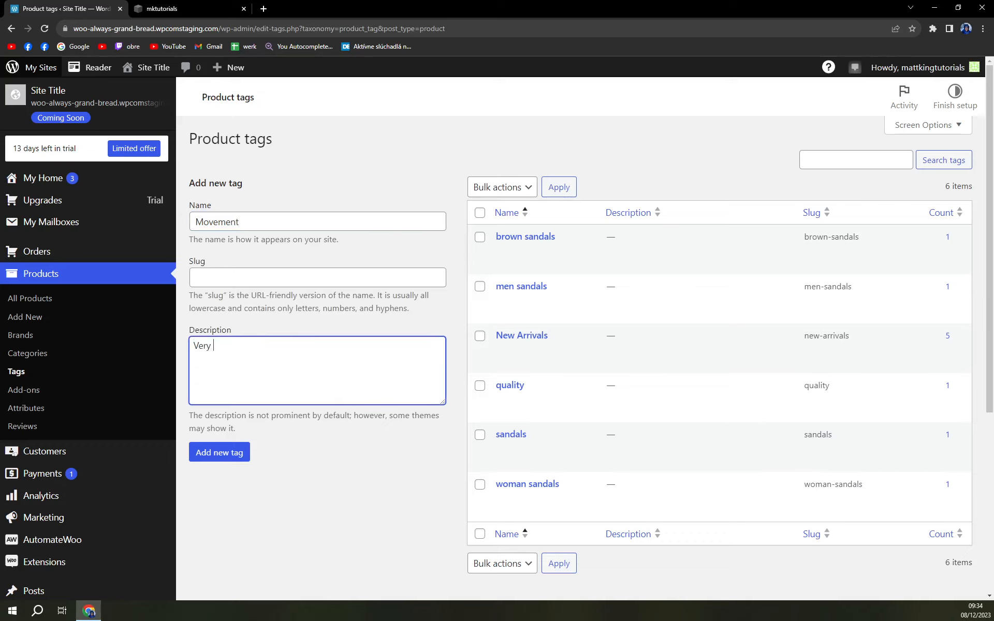
{"action": "key", "text": "Backspace"}
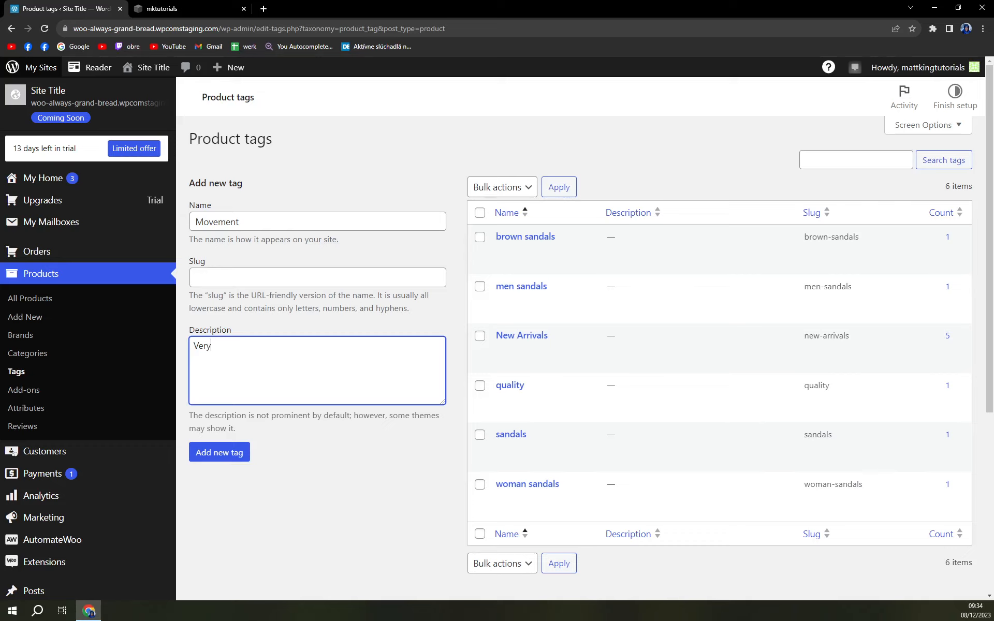
{"action": "key", "text": "ctrl+a"}
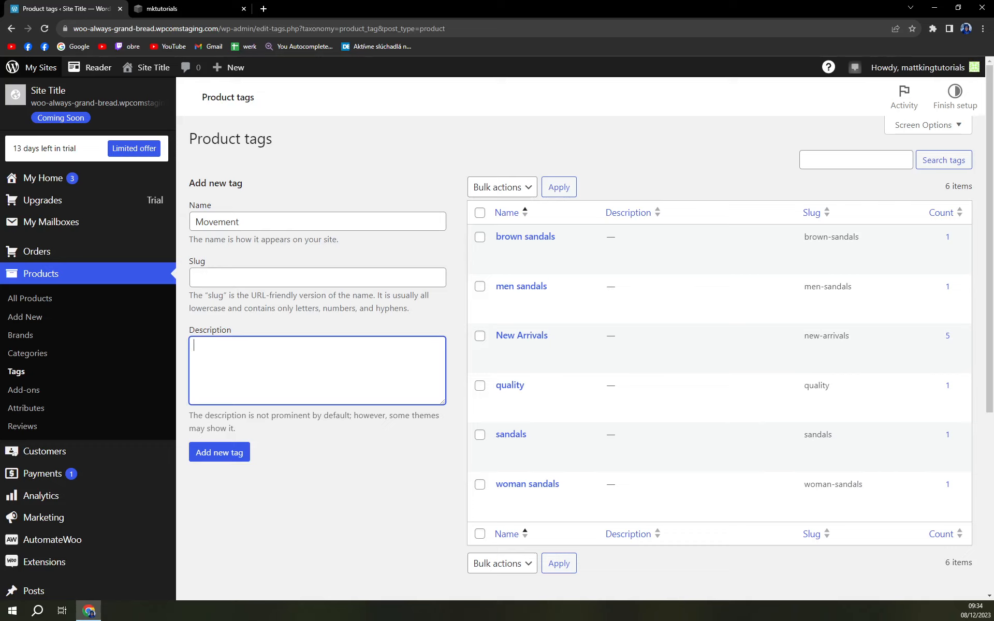
{"action": "left_click", "coordinate": [219, 452]}
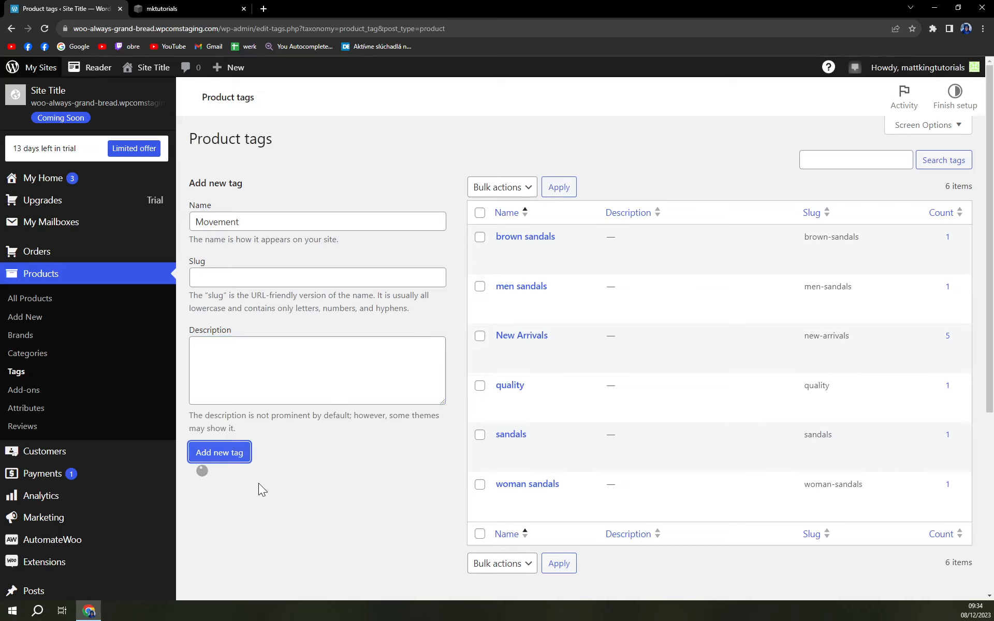
{"action": "left_click", "coordinate": [219, 452]}
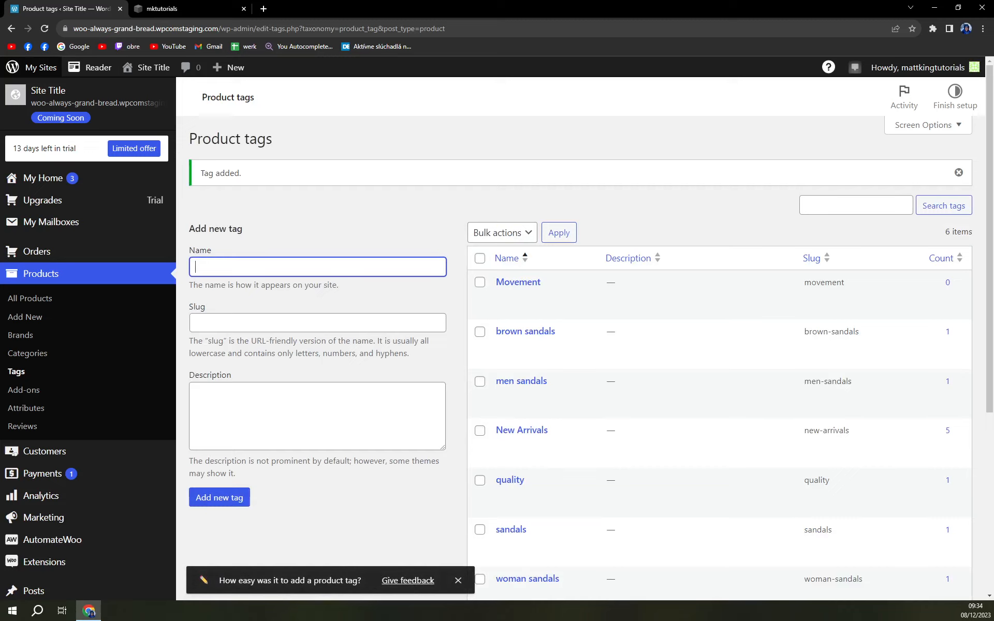
- Enter 'Black' in the Name field for the new Black Crows tag
{"action": "type", "text": "Black"}
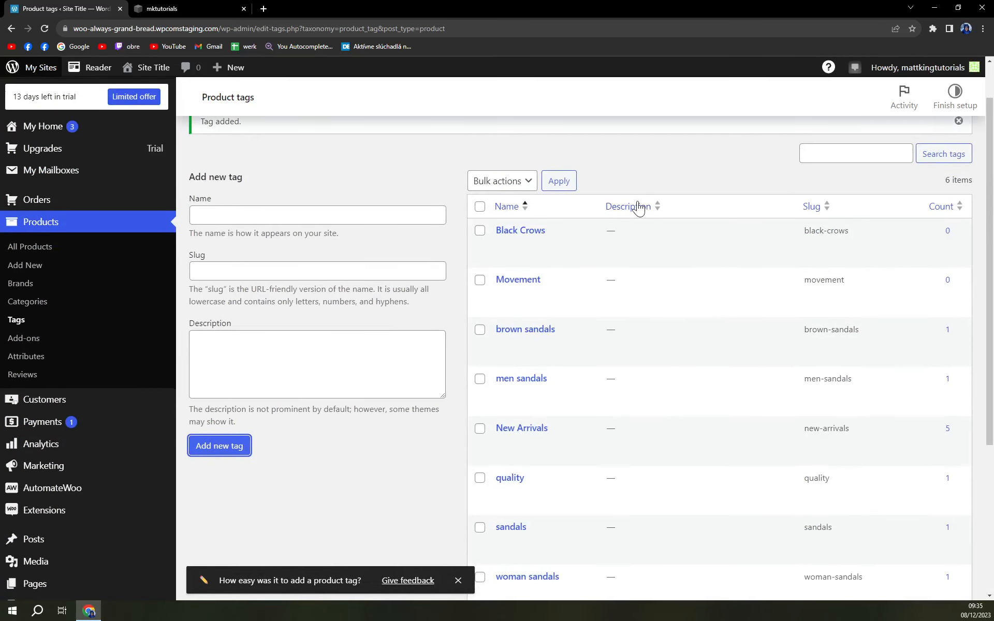
{"action": "mouse_move", "coordinate": [520, 230]}
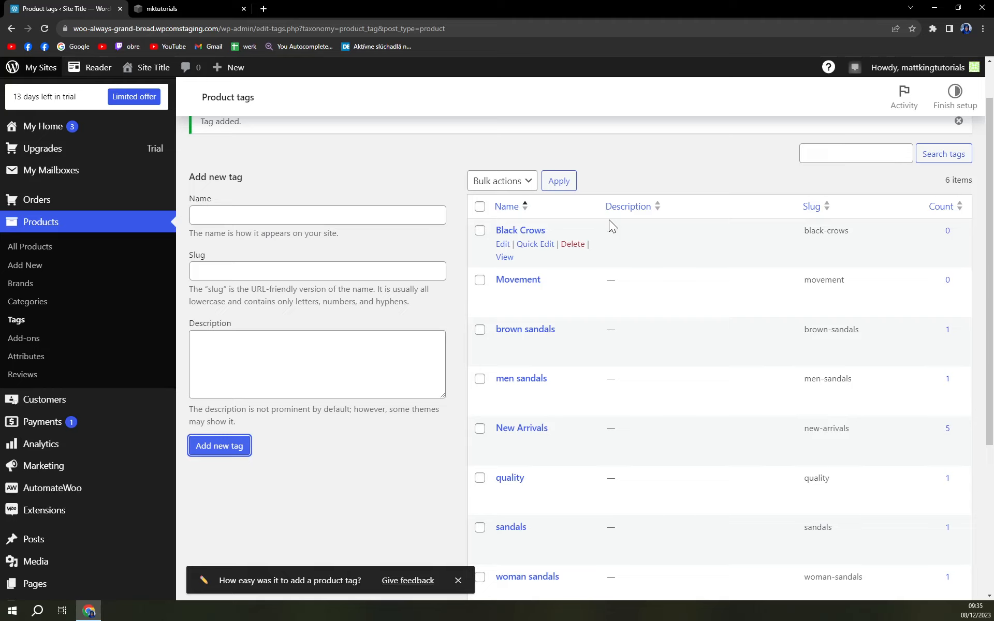
{"action": "mouse_move", "coordinate": [612, 226]}
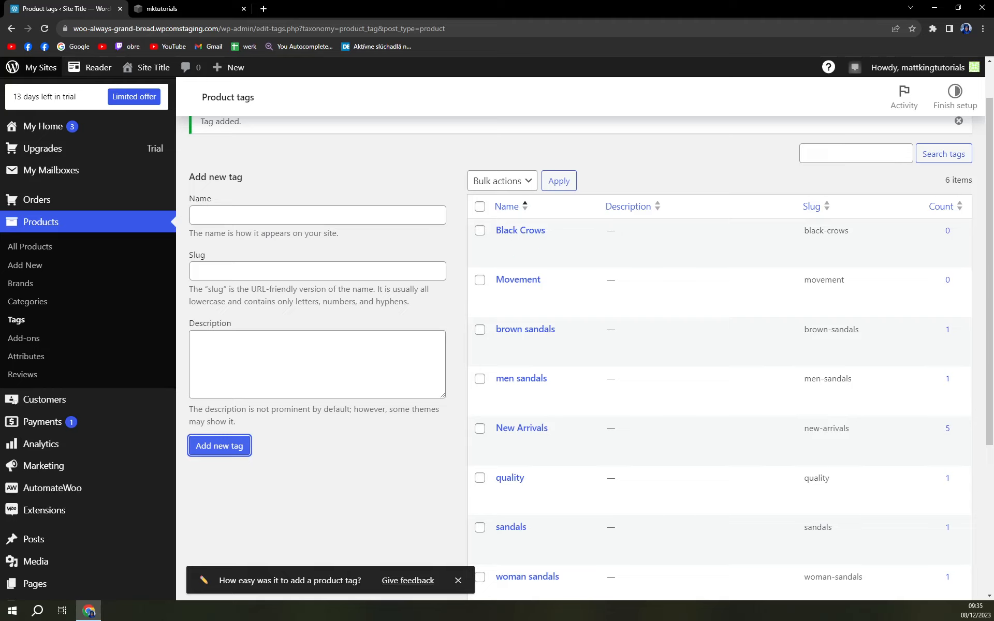